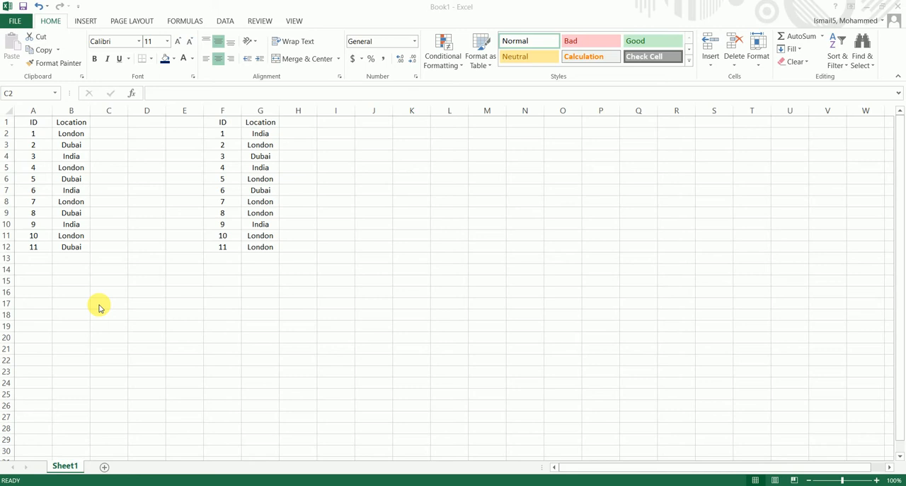
mouse_move(116, 144)
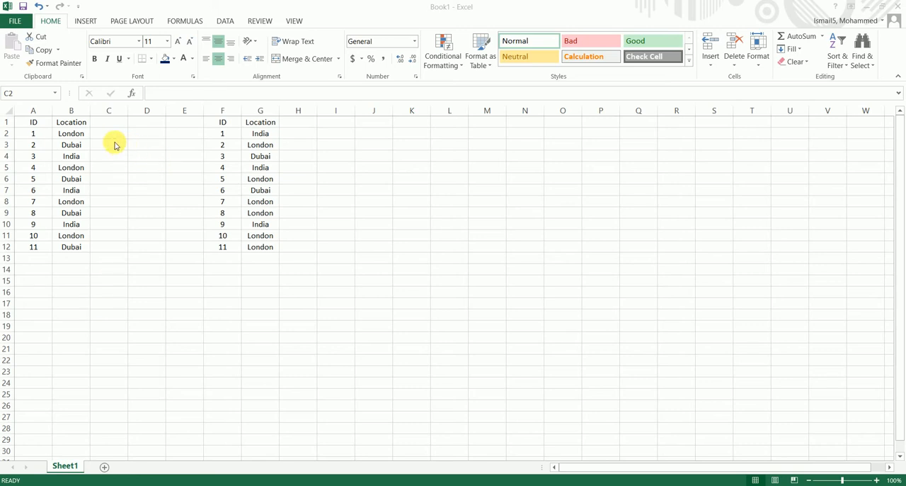
- Enter =COUNTIFS(F:F,A2,G:G,B2) in C2 to count rows matching A2's ID and B2's location
left_click(107, 133)
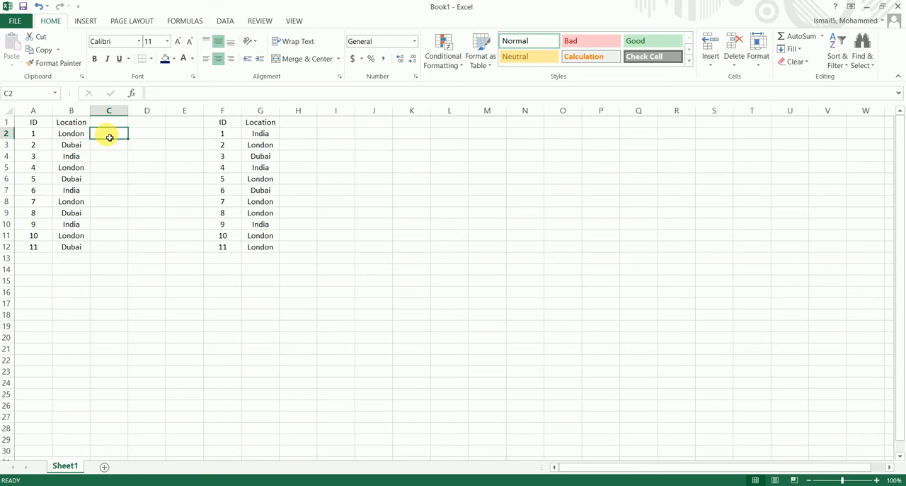
mouse_move(128, 235)
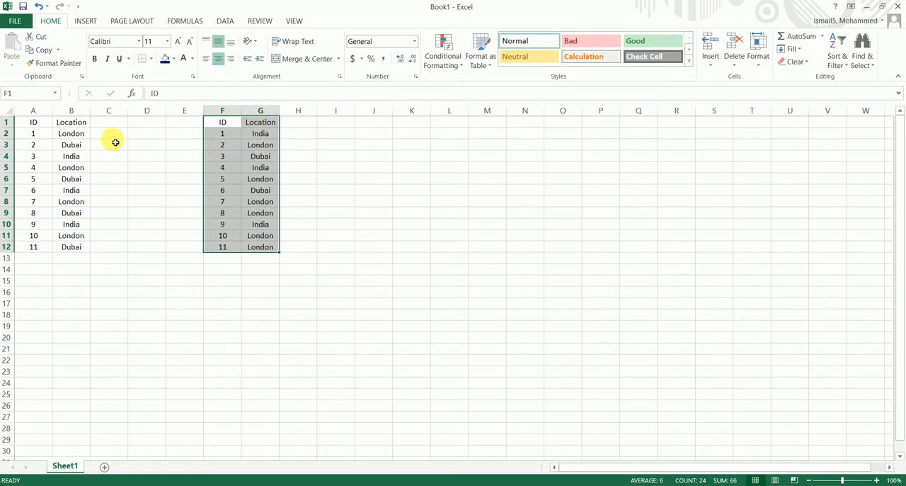
type("=")
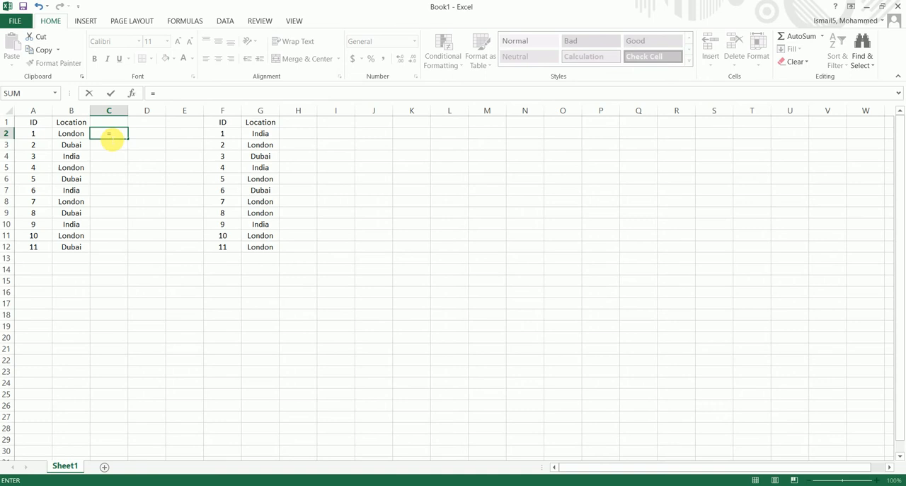
type("count")
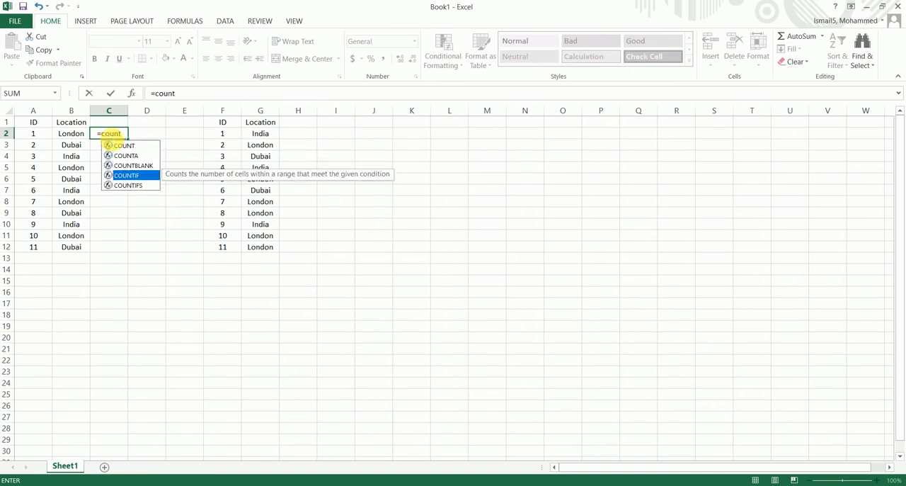
double_click(127, 184)
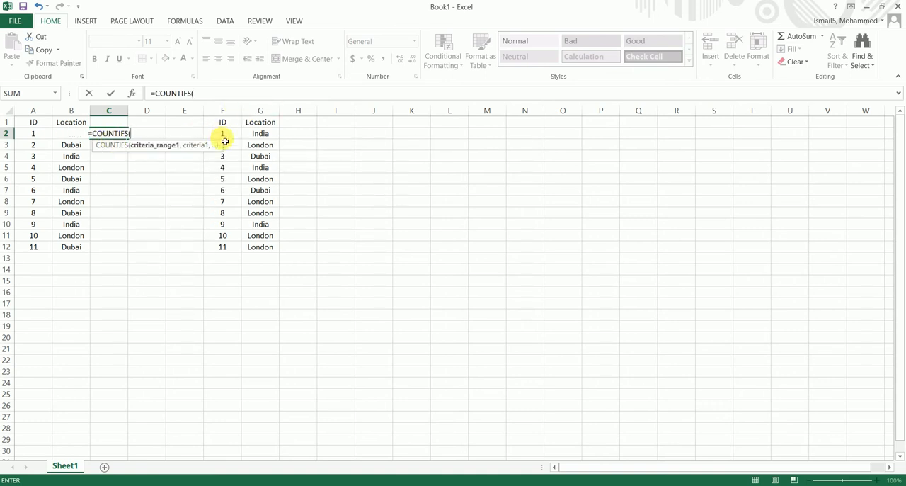
left_click(222, 111)
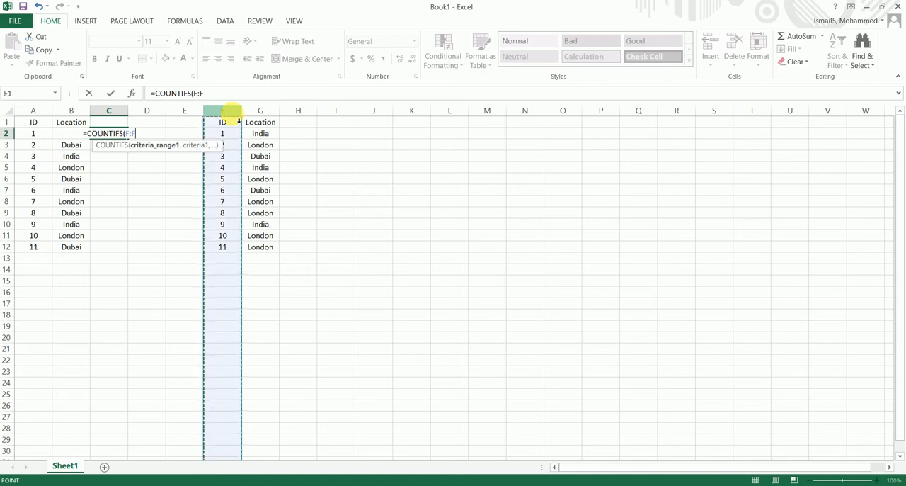
type(",")
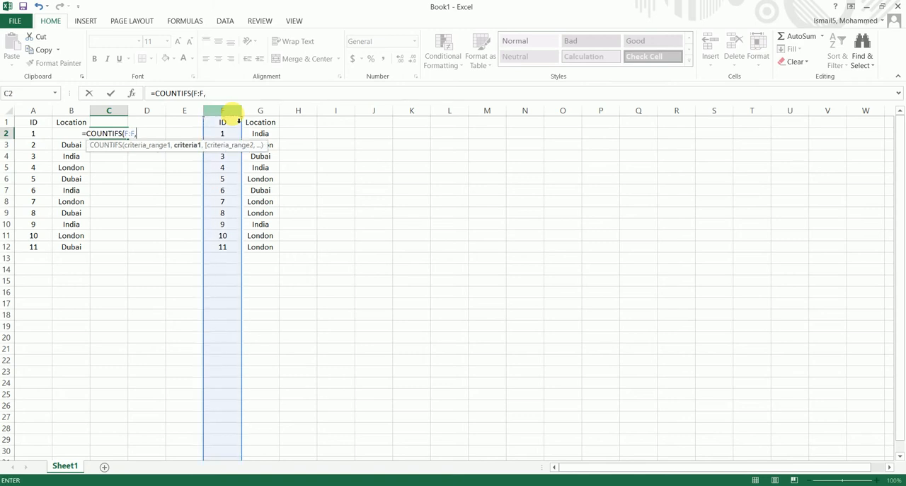
left_click(34, 133)
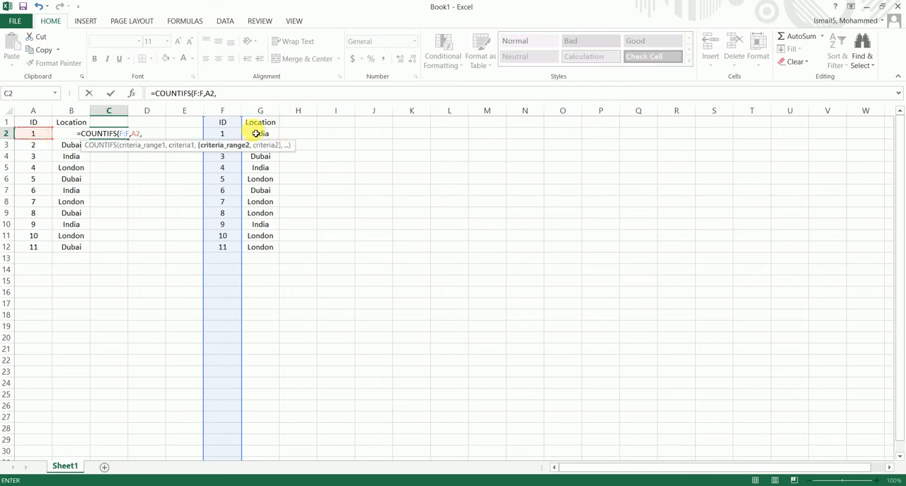
left_click(261, 110)
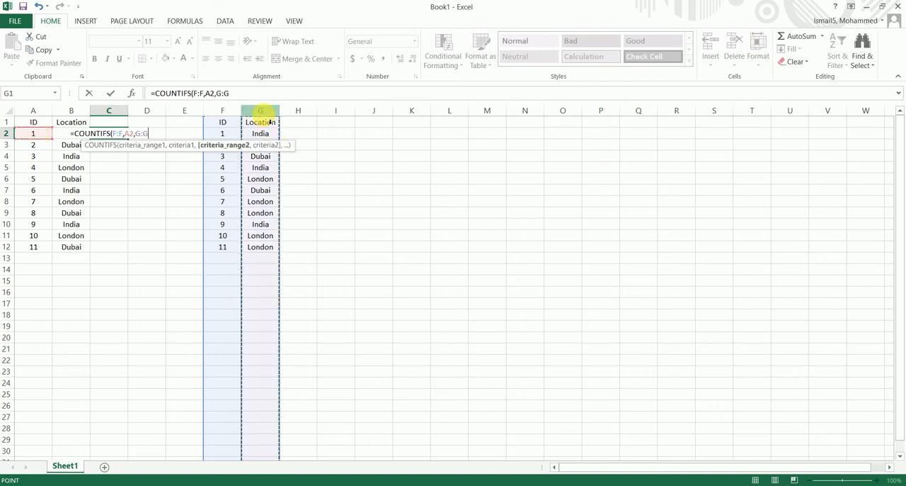
type(",")
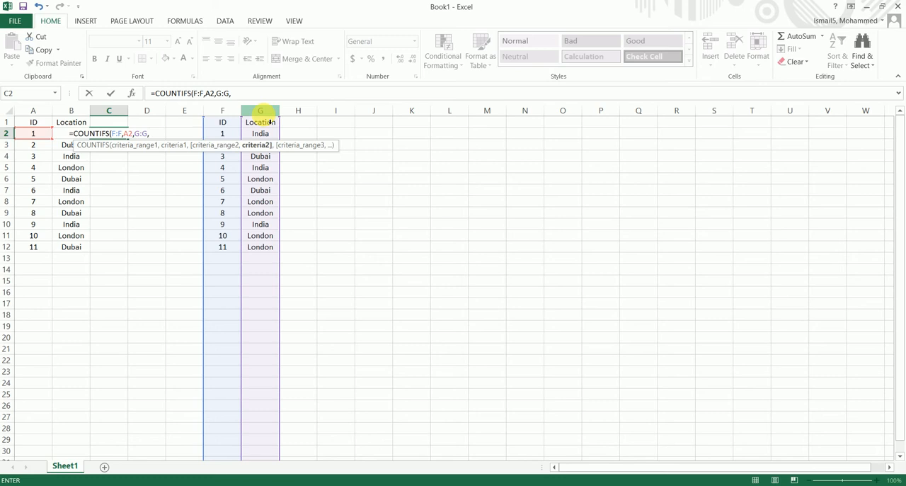
type("B")
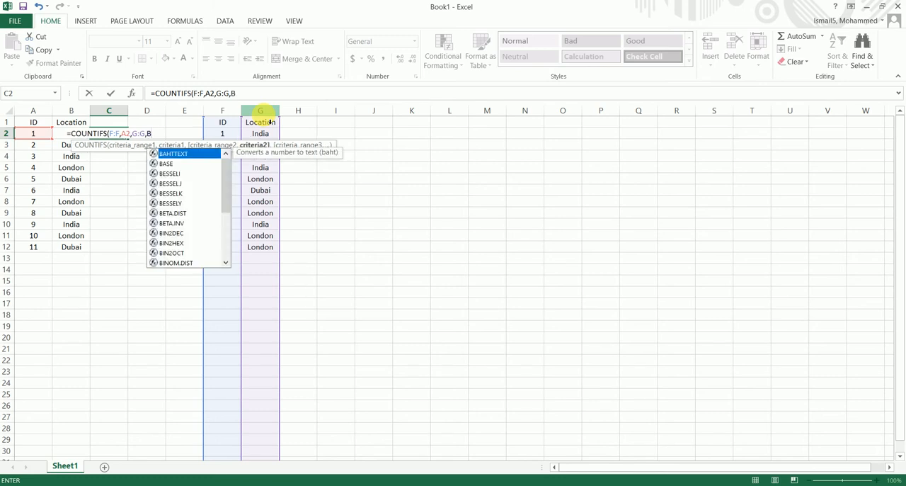
type("2")
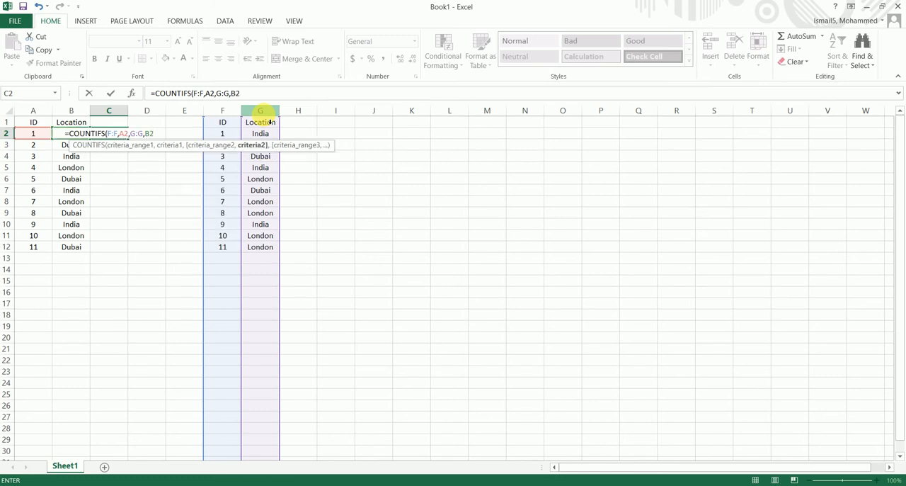
key("Enter")
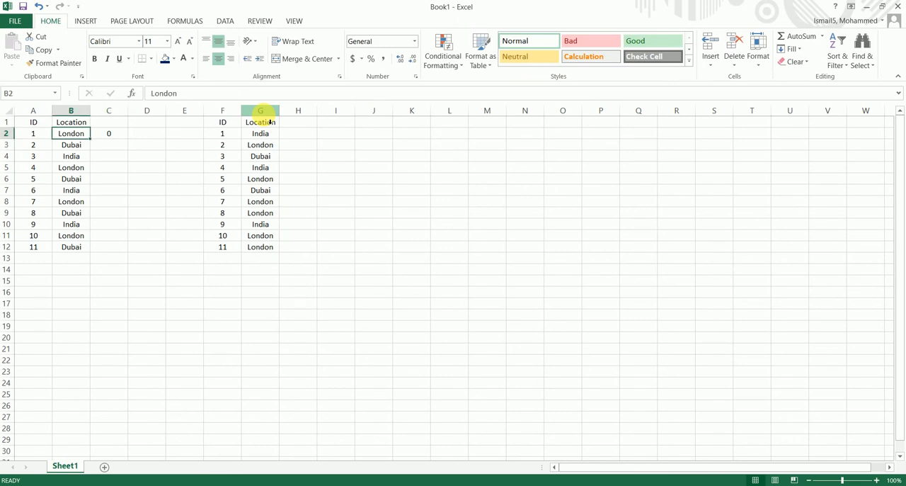
- Copy the COUNTIFS formula down to C12 and check the result in C3
left_click_drag(107, 133, 108, 246)
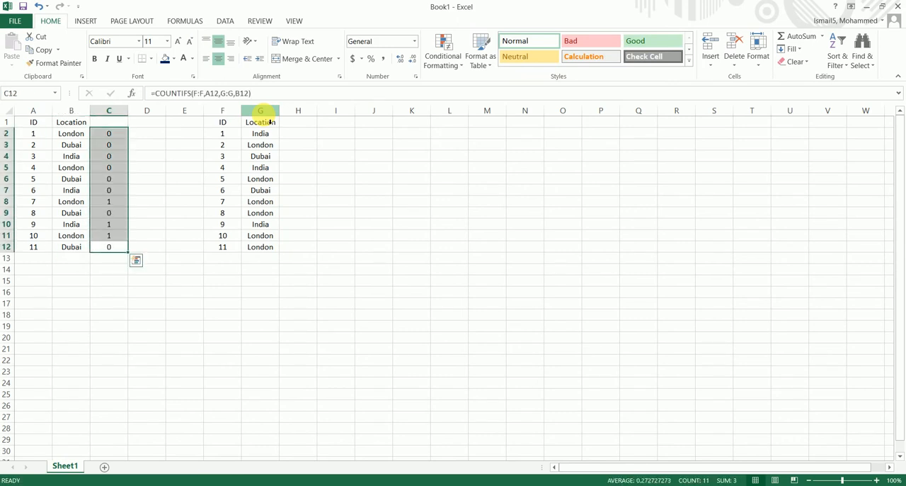
left_click(108, 144)
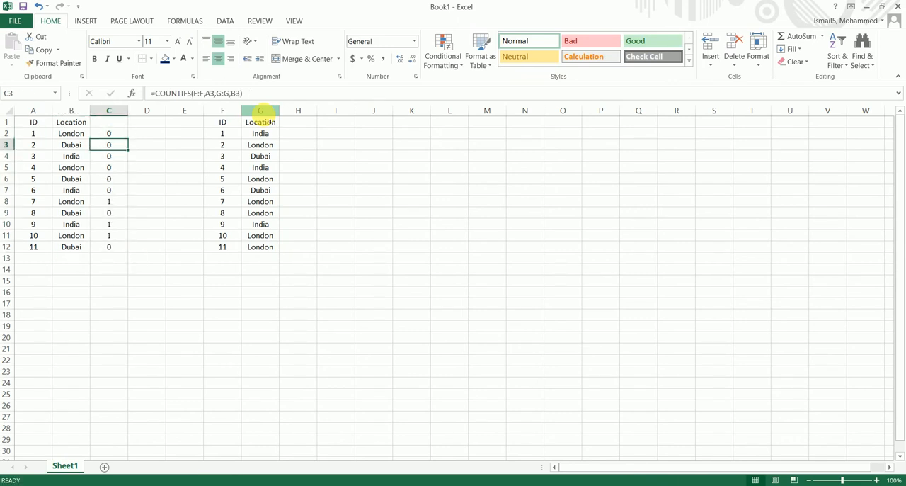
left_click(34, 134)
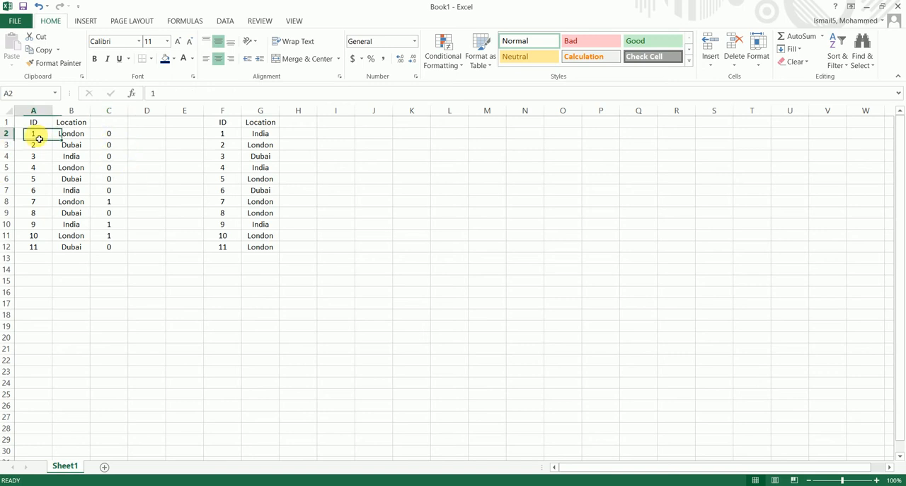
left_click(71, 133)
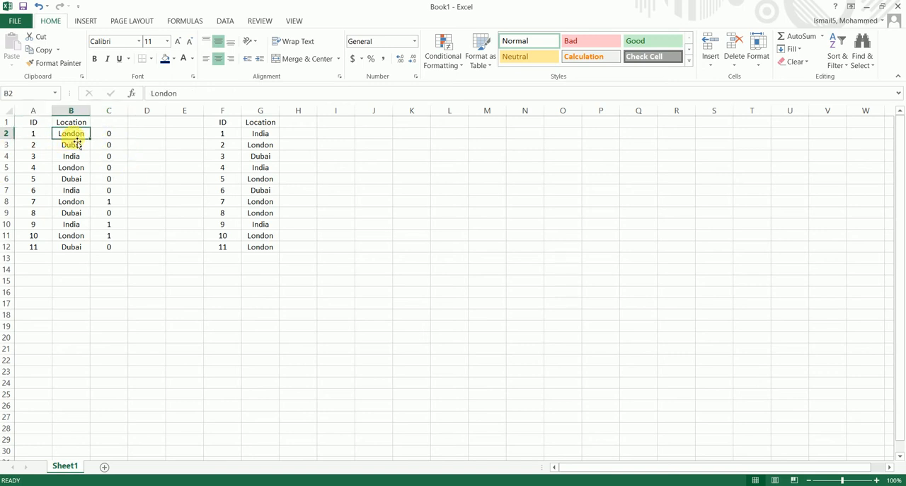
left_click(222, 133)
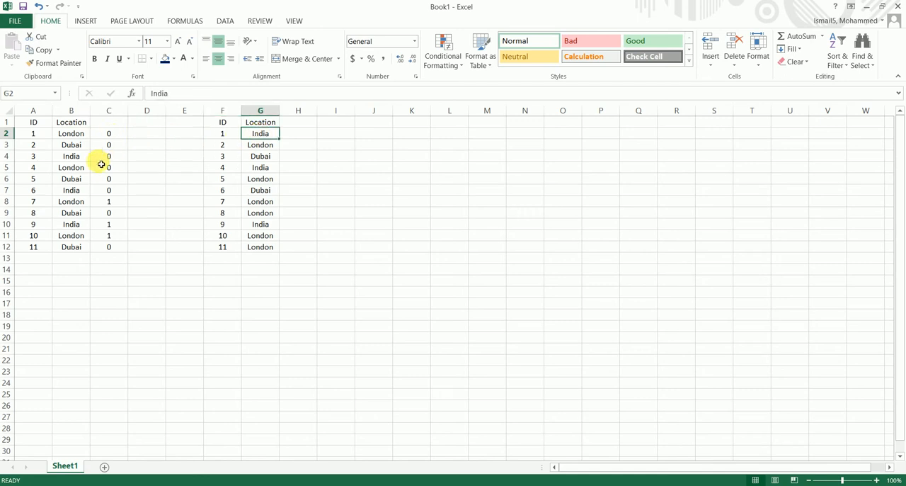
left_click(107, 133)
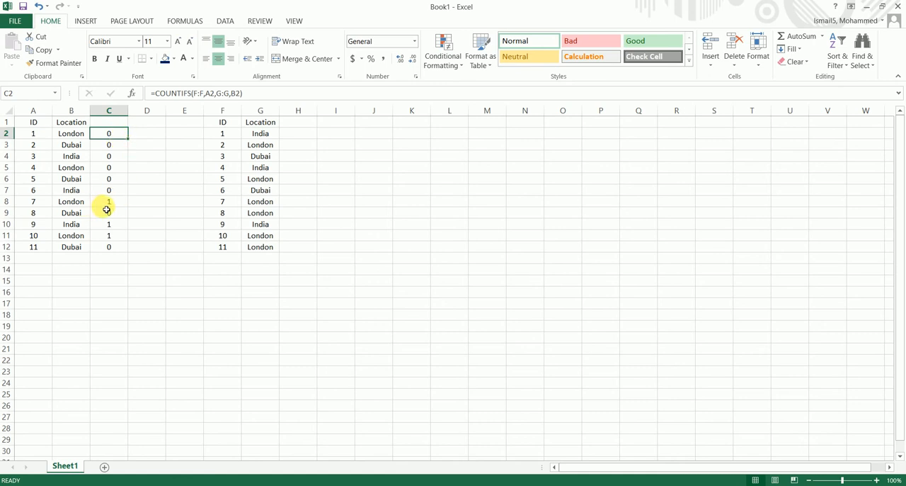
left_click(108, 201)
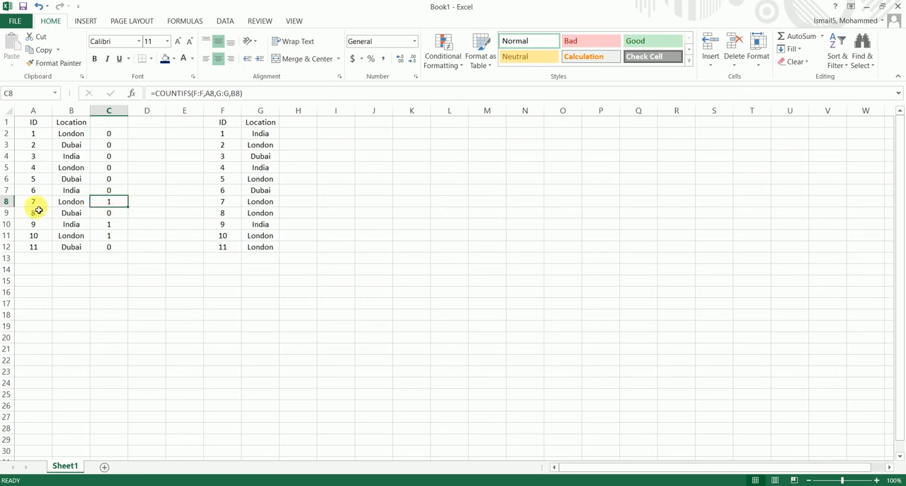
left_click(71, 201)
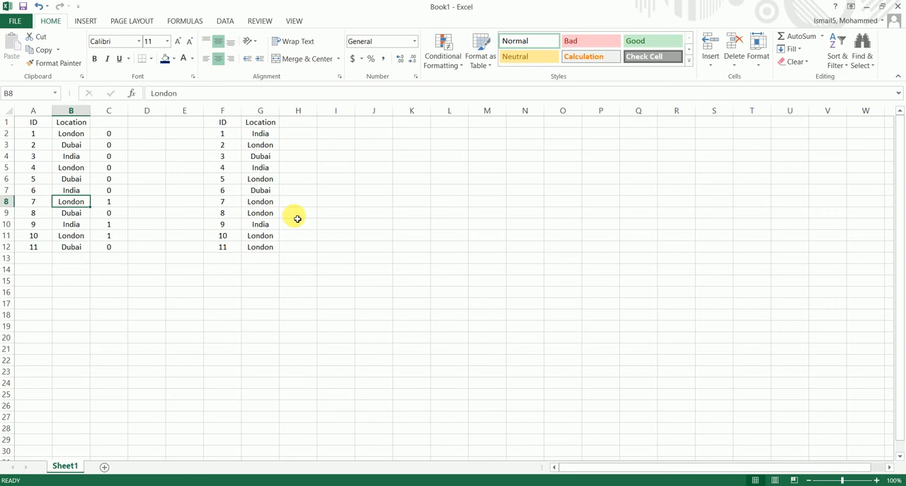
left_click(261, 201)
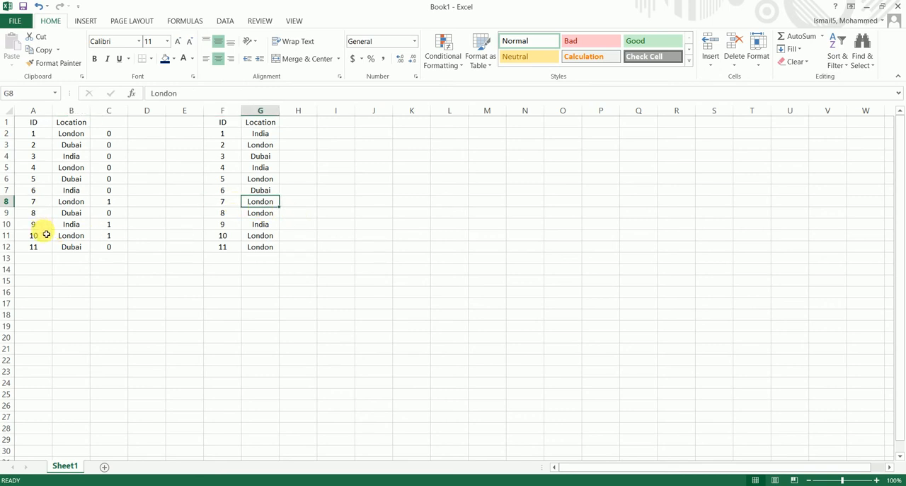
left_click(107, 247)
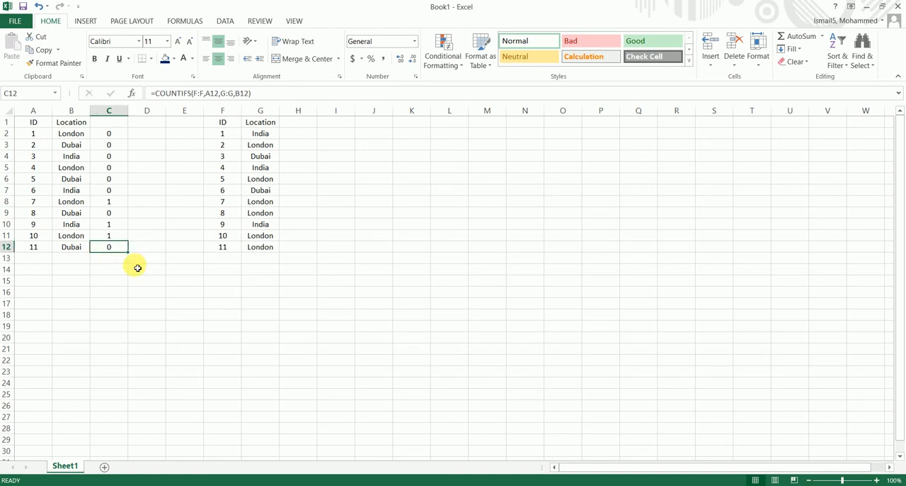